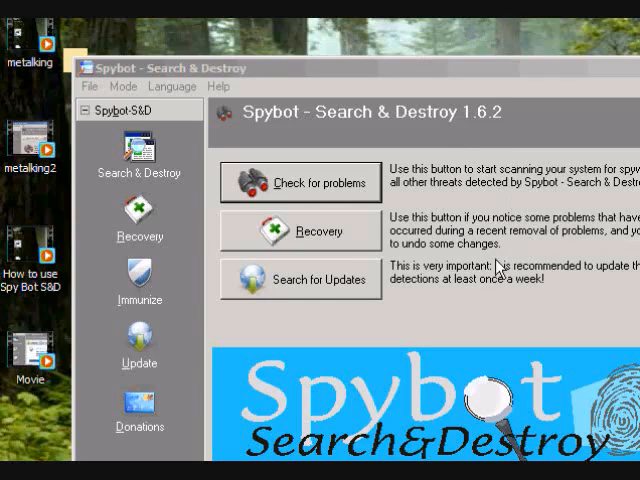
pyautogui.moveTo(449, 325)
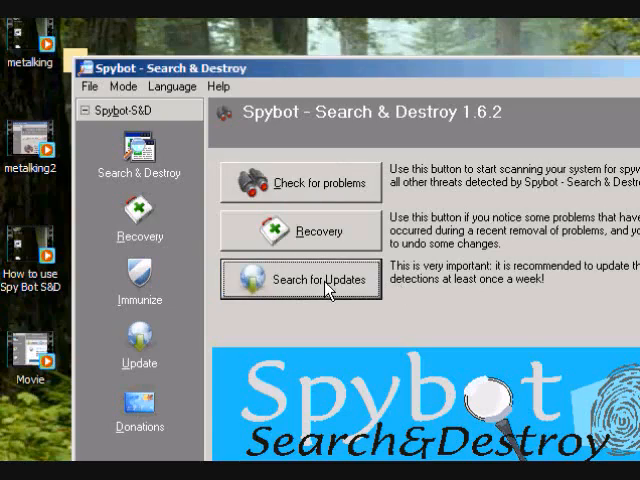
# Confirm no newer updates exist, then open the Immunize page despite the administrator rights error
pyautogui.click(301, 280)
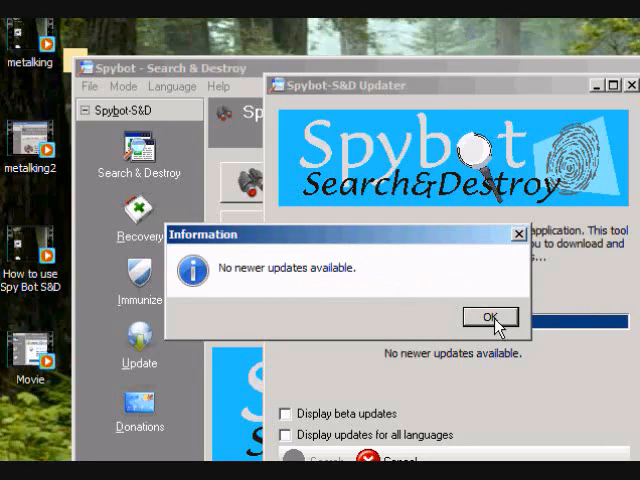
pyautogui.click(489, 316)
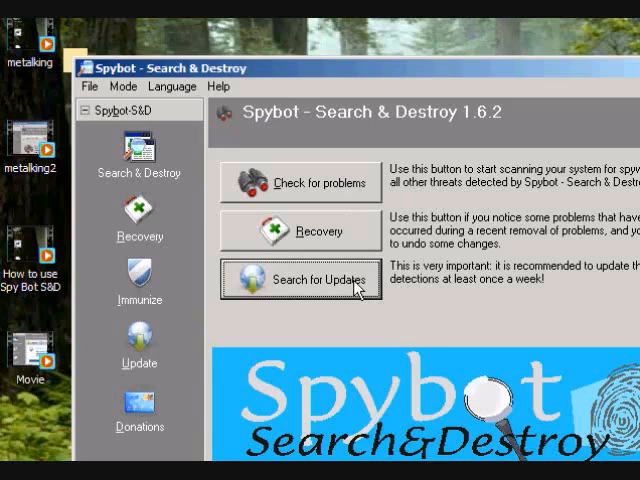
pyautogui.moveTo(475, 245)
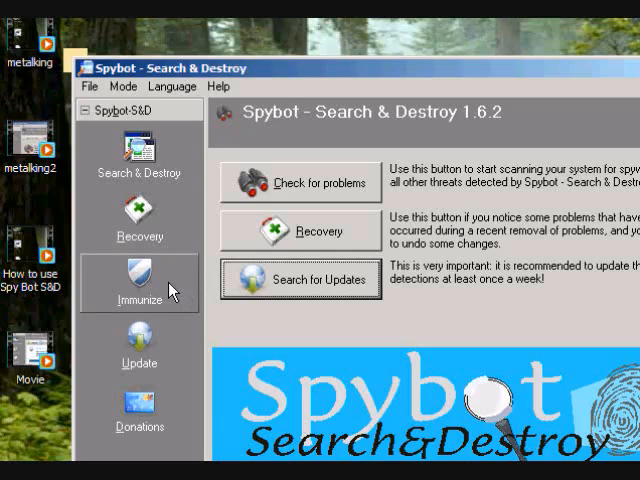
pyautogui.click(140, 282)
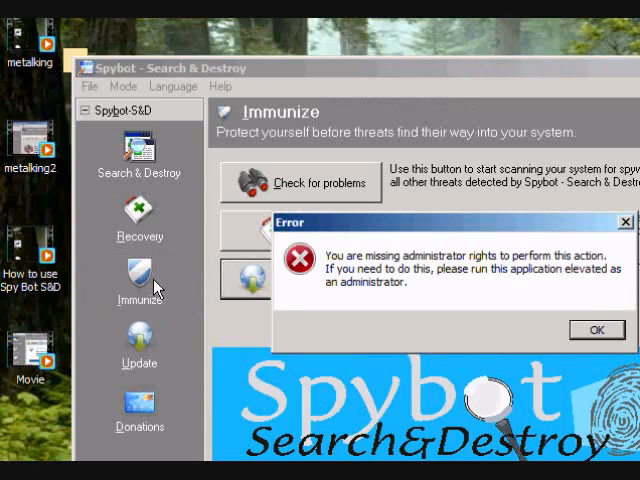
pyautogui.click(597, 329)
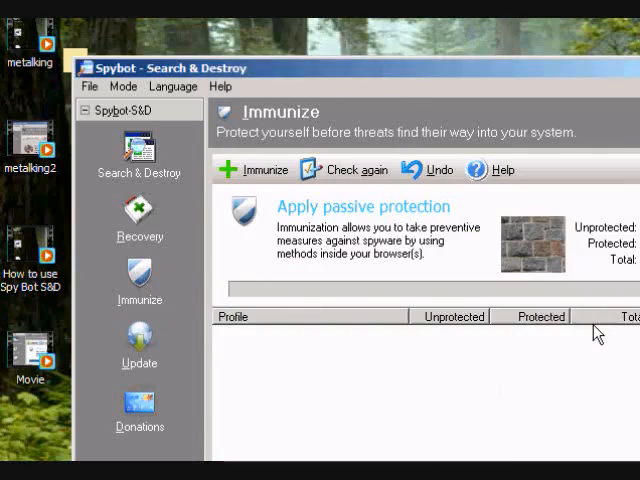
pyautogui.click(257, 169)
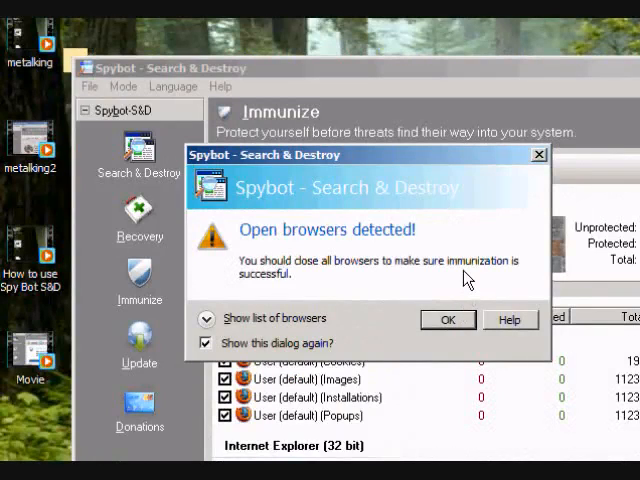
pyautogui.moveTo(378, 257)
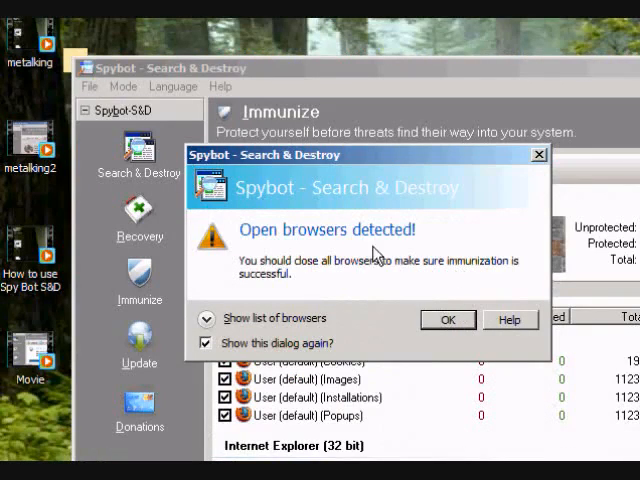
# Dismiss the 'Open browsers detected' warning to reveal the Firefox profiles' protected counts
pyautogui.click(447, 319)
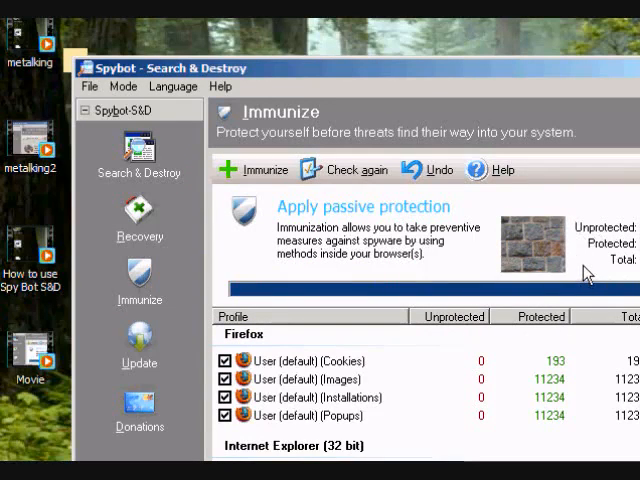
pyautogui.moveTo(378, 22)
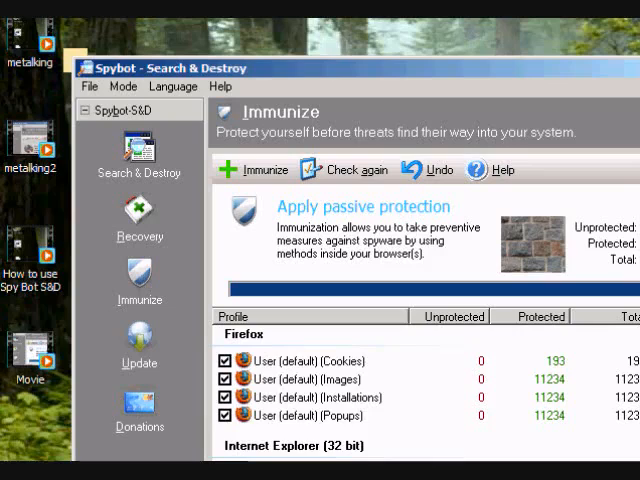
pyautogui.moveTo(183, 387)
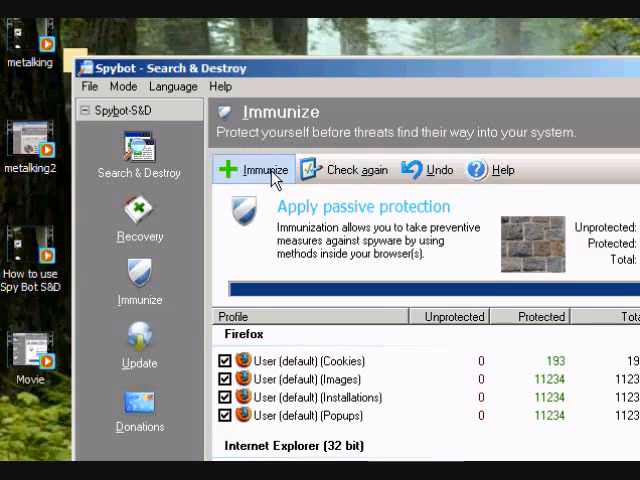
pyautogui.click(257, 169)
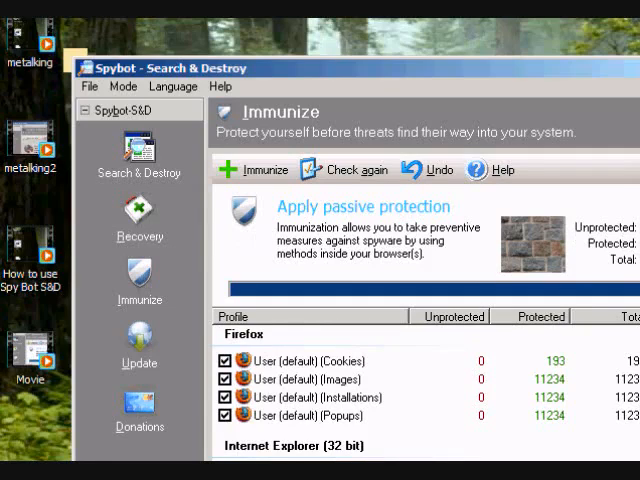
pyautogui.moveTo(557, 242)
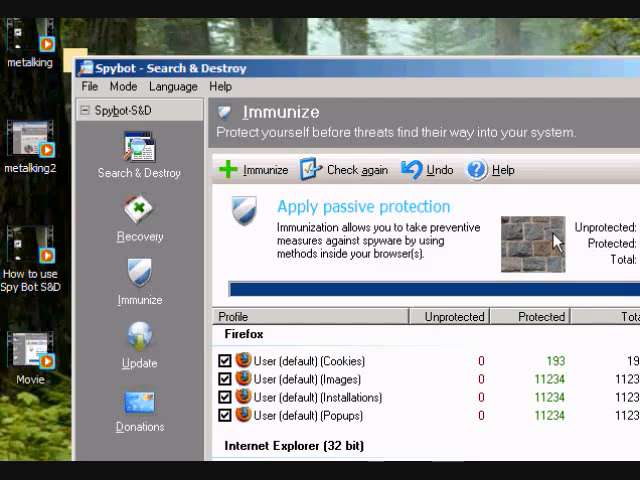
pyautogui.moveTo(262, 169)
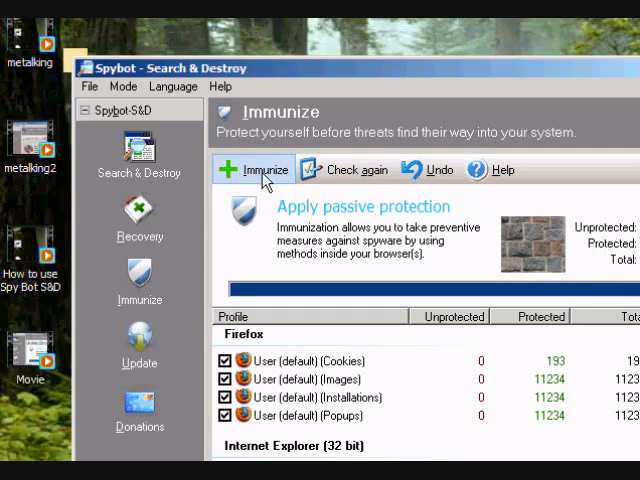
pyautogui.moveTo(580, 270)
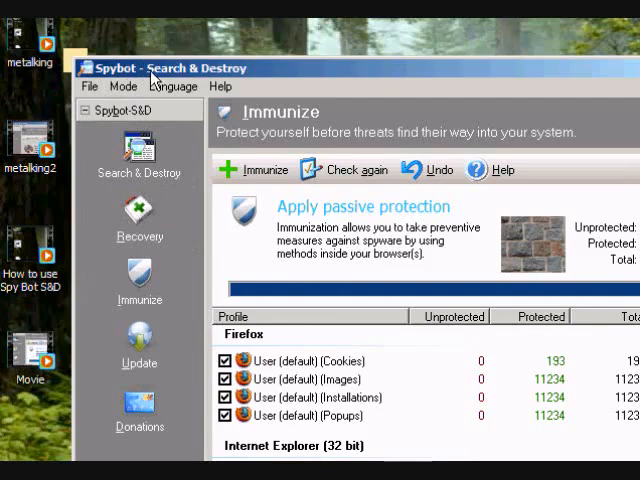
# Go to the Search & Destroy page and start checking the system for problems
pyautogui.click(139, 150)
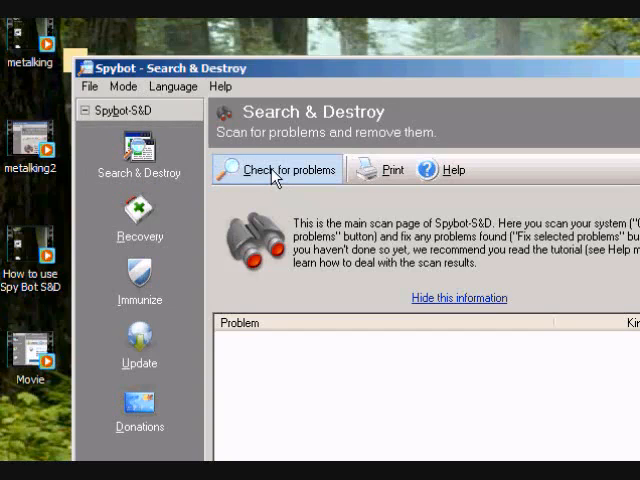
pyautogui.click(277, 169)
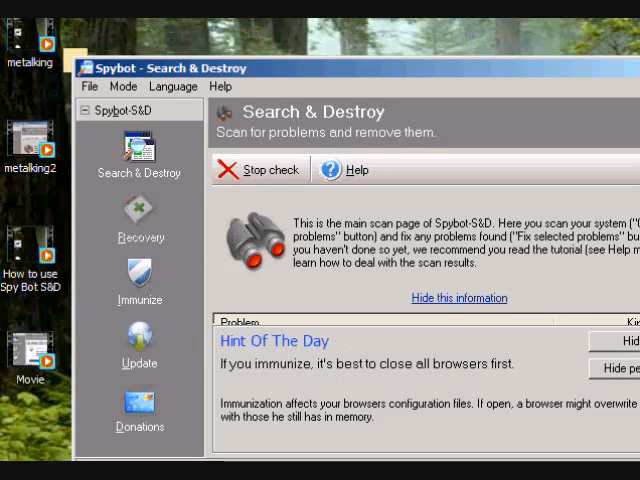
pyautogui.moveTo(323, 388)
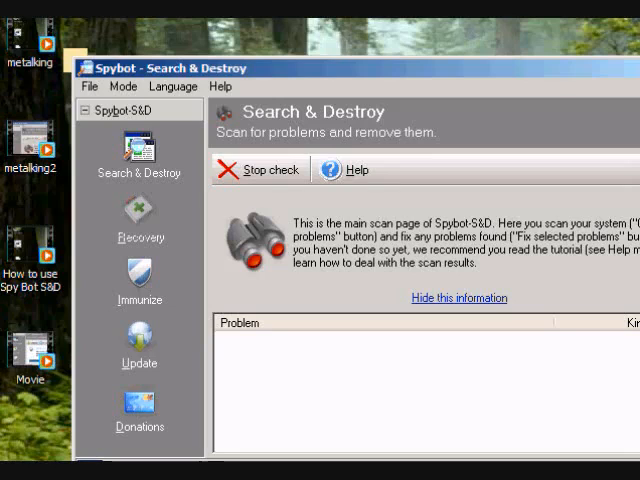
pyautogui.moveTo(135, 70)
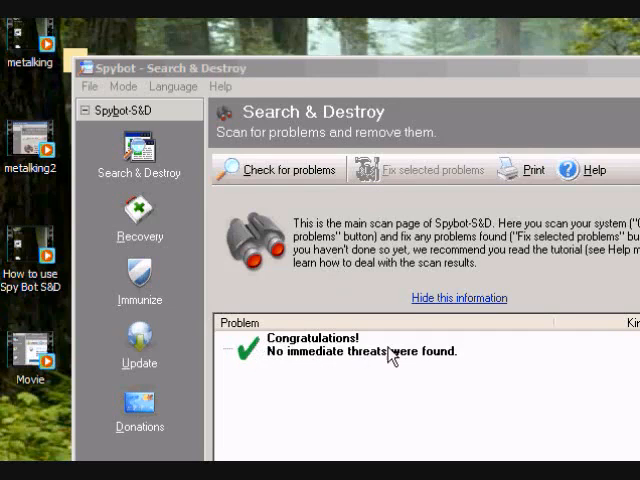
pyautogui.moveTo(260, 378)
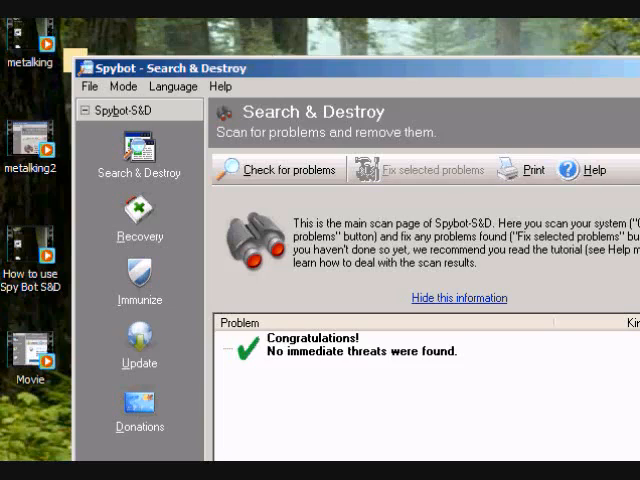
pyautogui.moveTo(310, 22)
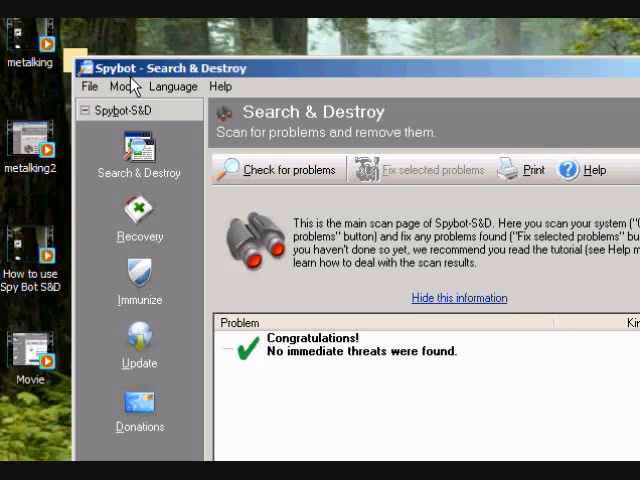
pyautogui.moveTo(323, 120)
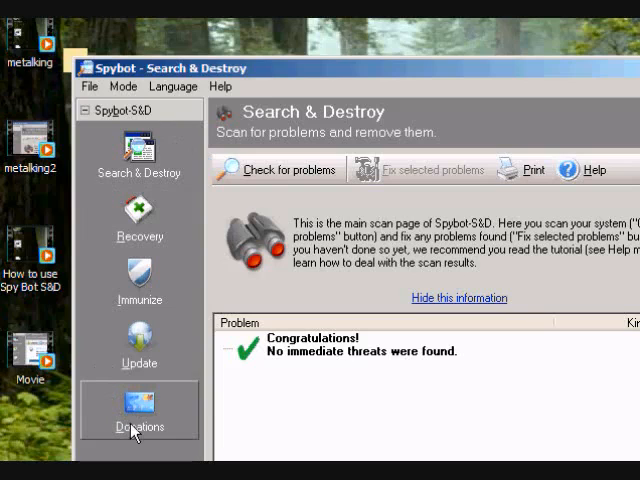
pyautogui.moveTo(117, 78)
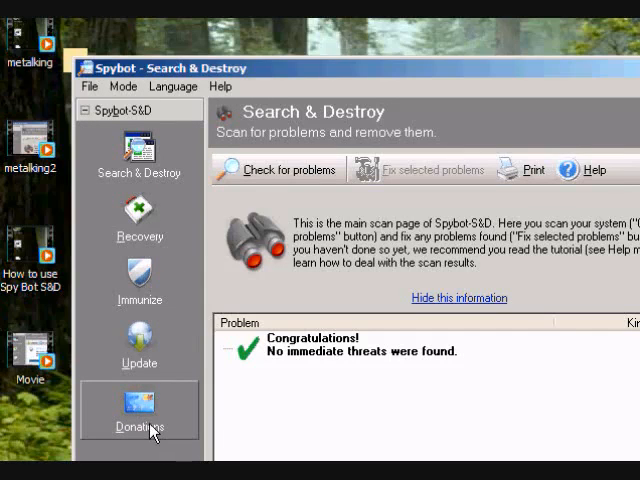
# Open the Donations page explaining why to support the developers
pyautogui.click(139, 410)
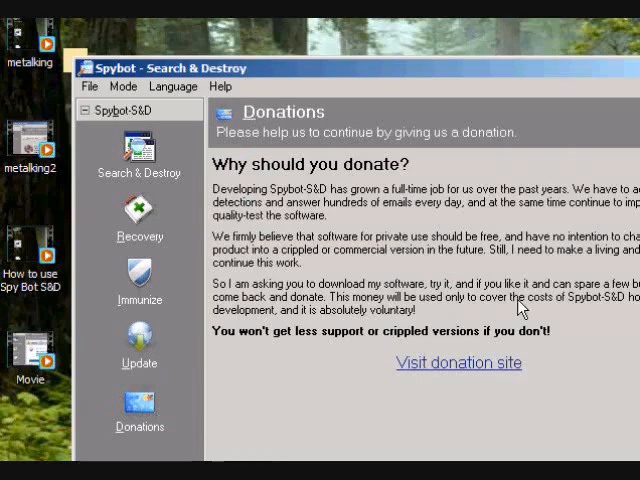
pyautogui.moveTo(372, 197)
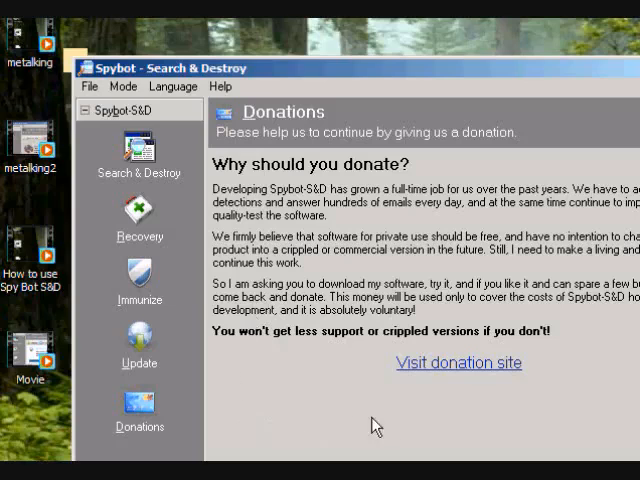
pyautogui.moveTo(318, 388)
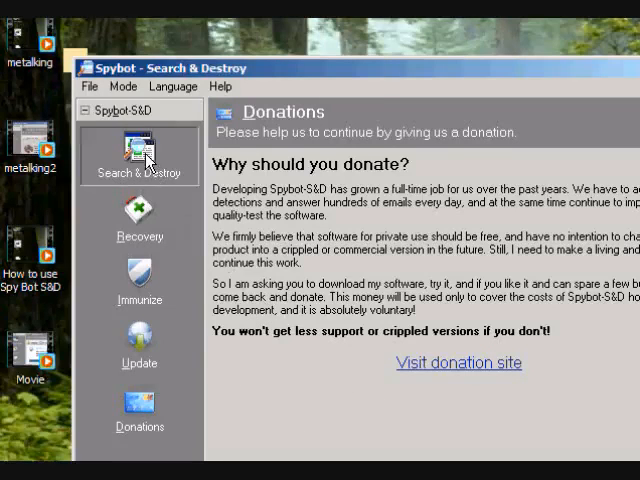
# Go back to the Search & Destroy page showing no immediate threats found
pyautogui.click(139, 155)
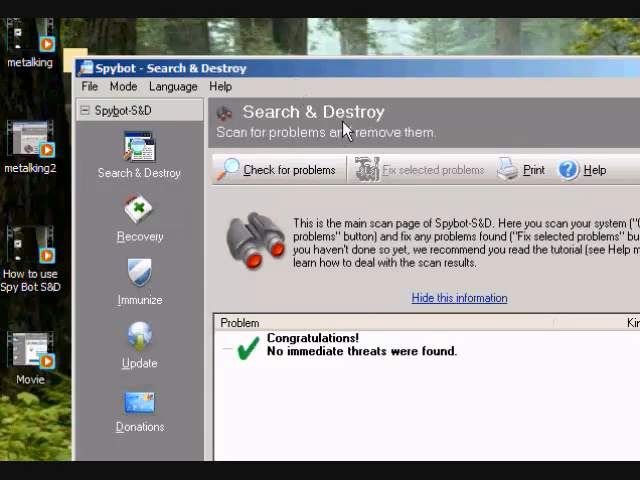
pyautogui.moveTo(328, 120)
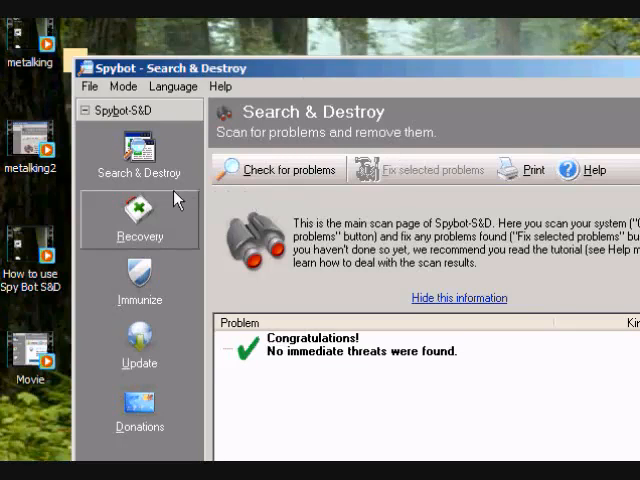
# Open the Recovery page listing the restorable or purgeable PartnerBHO backup
pyautogui.click(139, 215)
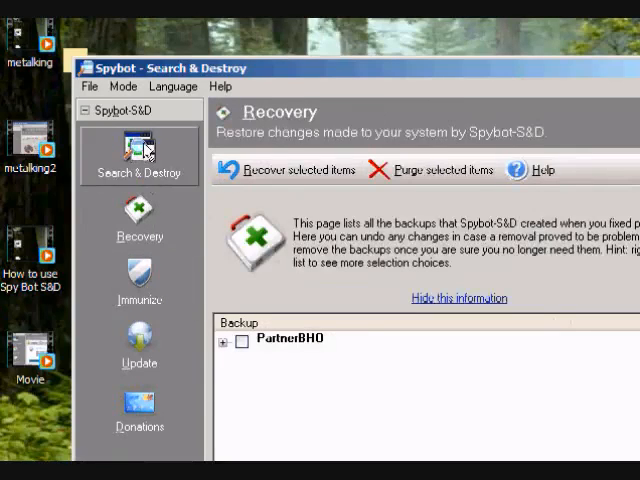
pyautogui.moveTo(140, 215)
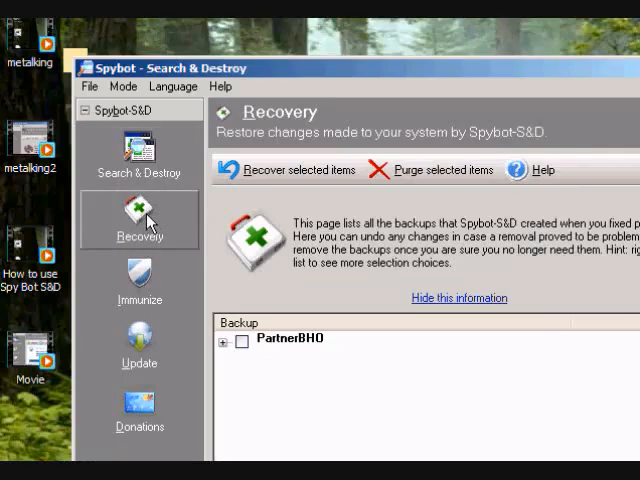
pyautogui.moveTo(287, 293)
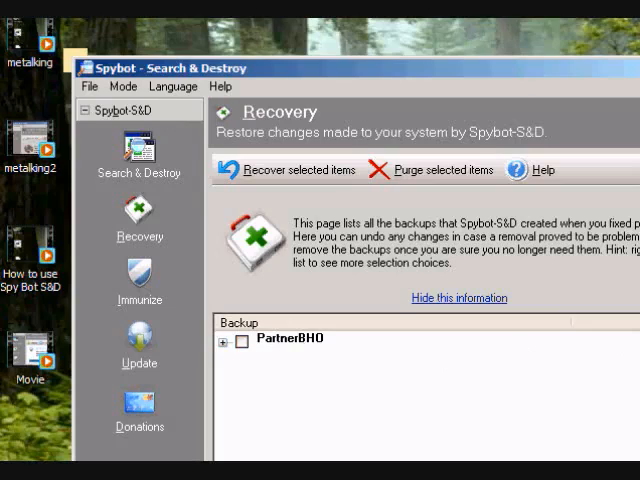
pyautogui.moveTo(491, 349)
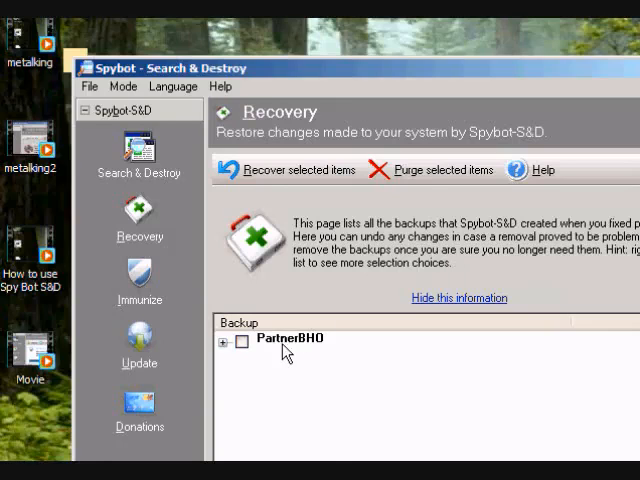
pyautogui.click(228, 343)
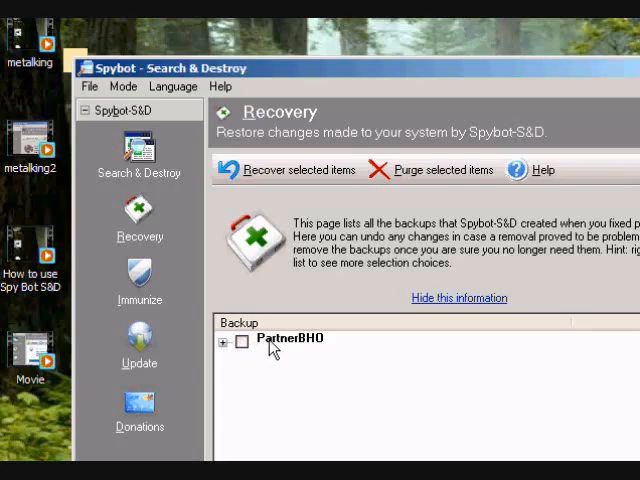
pyautogui.moveTo(250, 315)
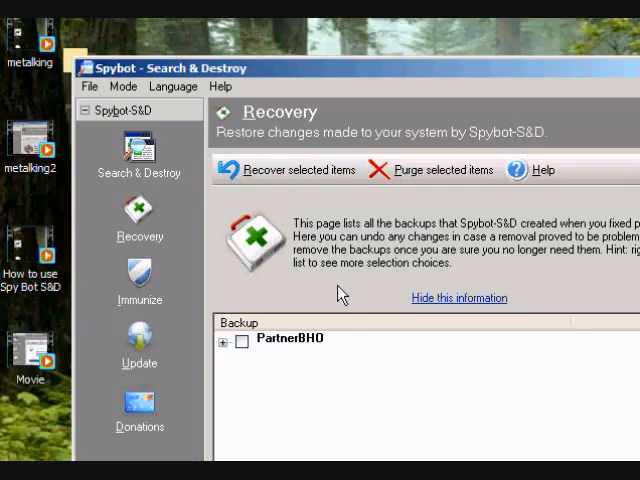
pyautogui.moveTo(372, 357)
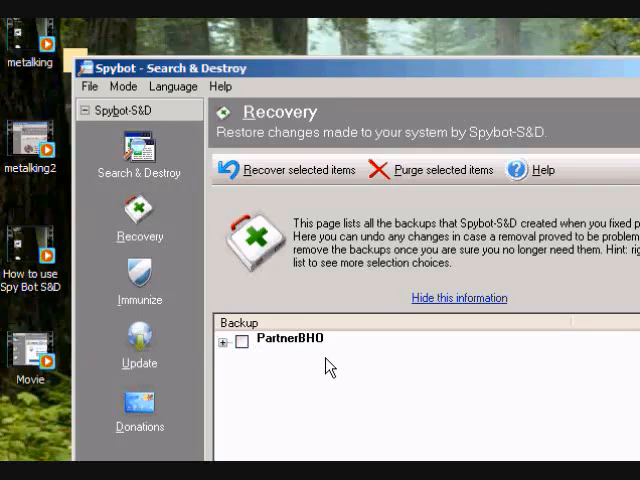
pyautogui.moveTo(139, 350)
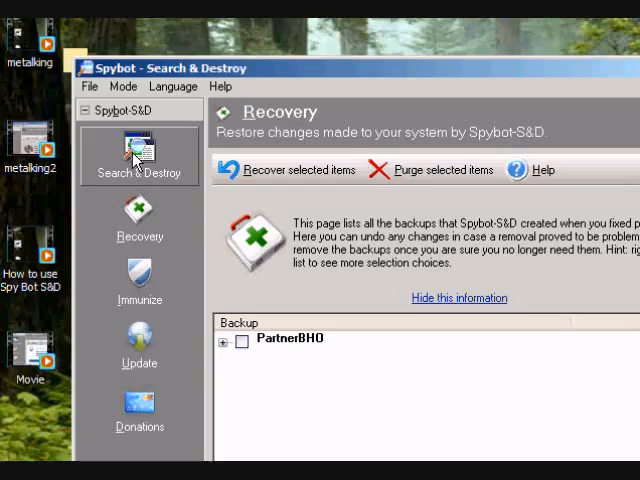
pyautogui.moveTo(148, 35)
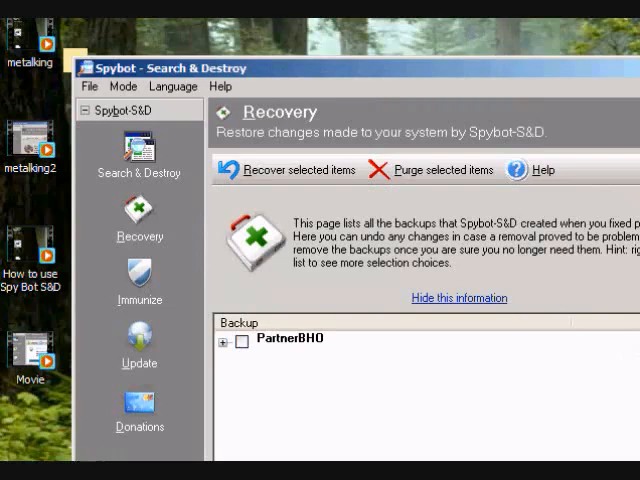
pyautogui.moveTo(400, 47)
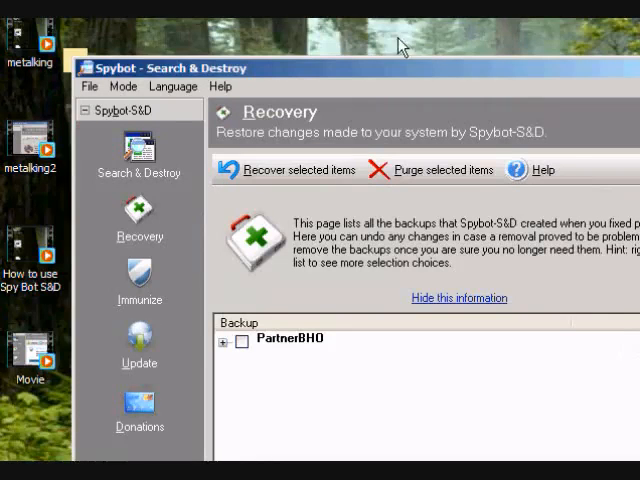